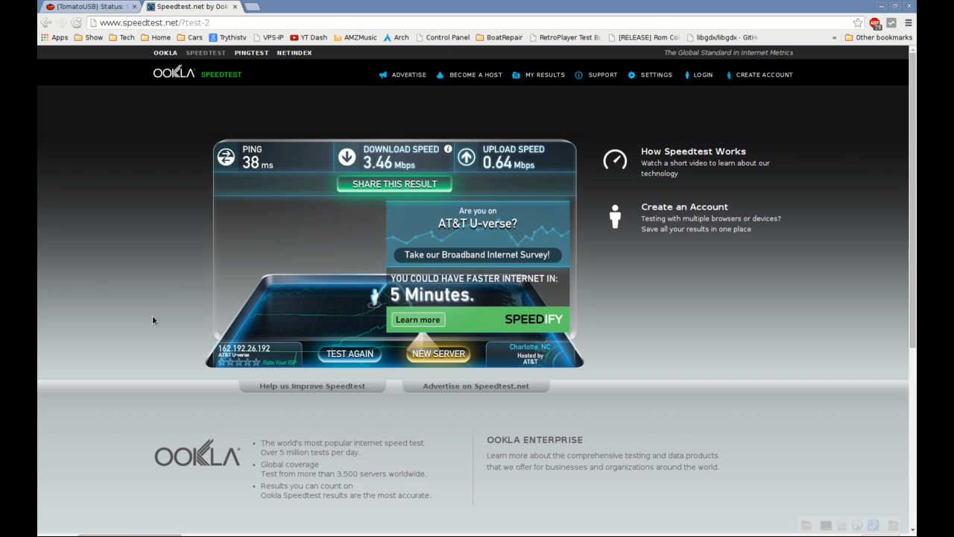
mouse_move(337, 142)
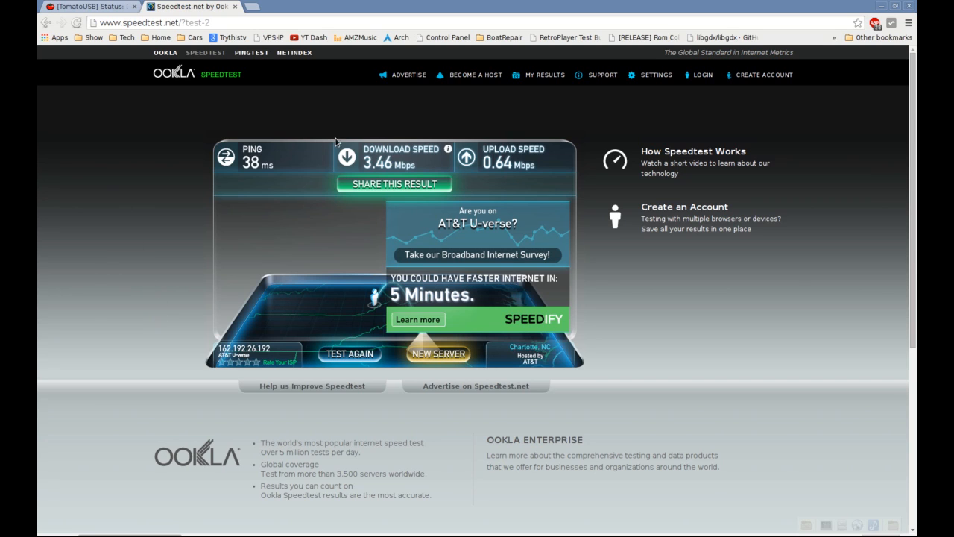
mouse_move(517, 166)
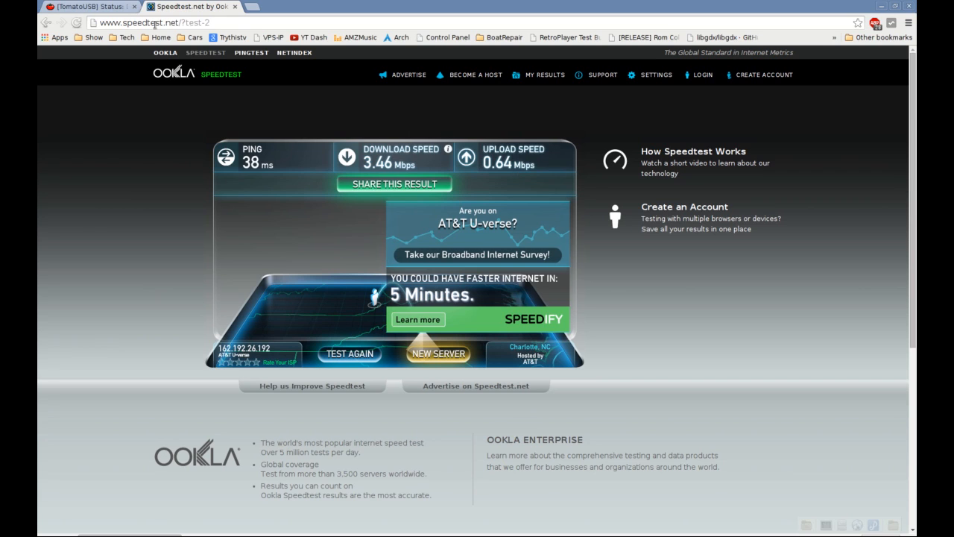
mouse_move(492, 142)
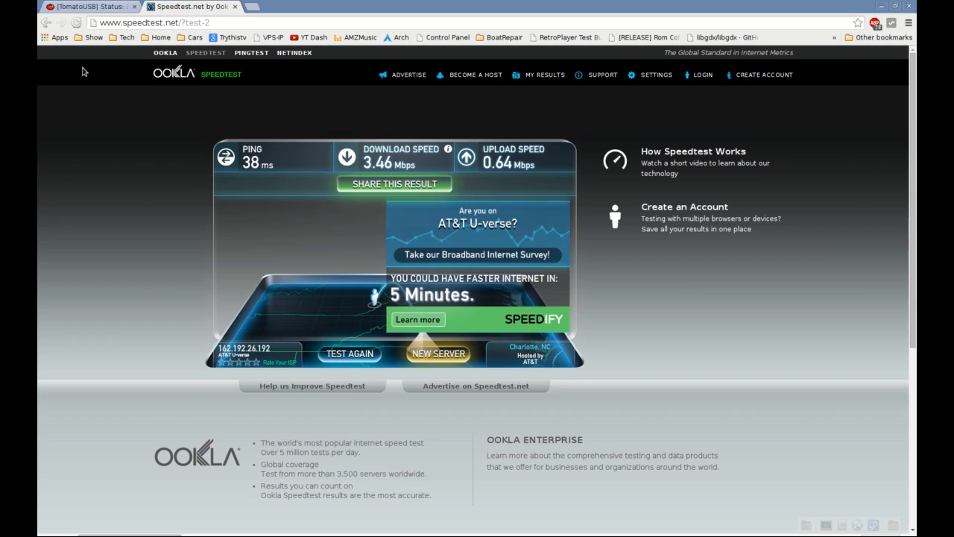
Open Tomato's Bandwidth Limiter page, enabled with 3500/700 kbit/s download/upload maximums.
click(90, 6)
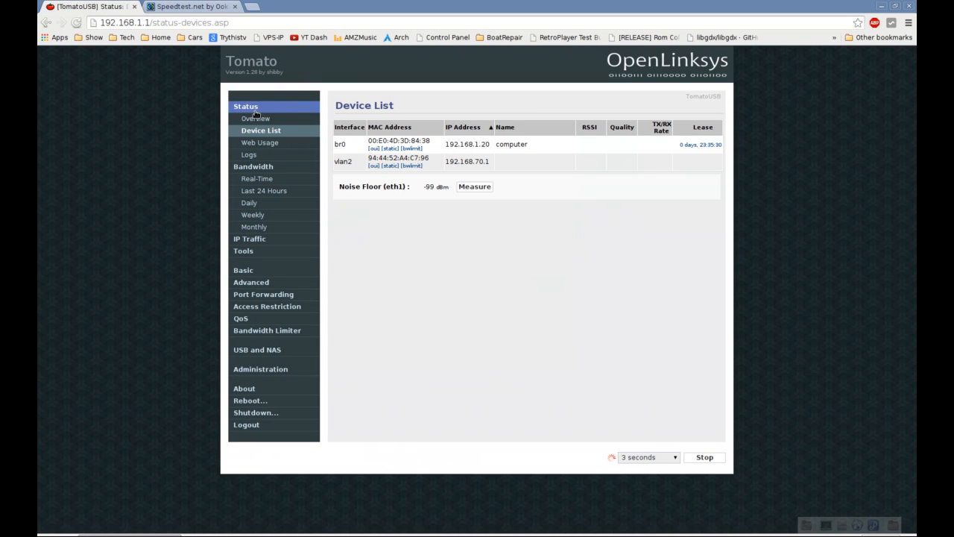
click(267, 330)
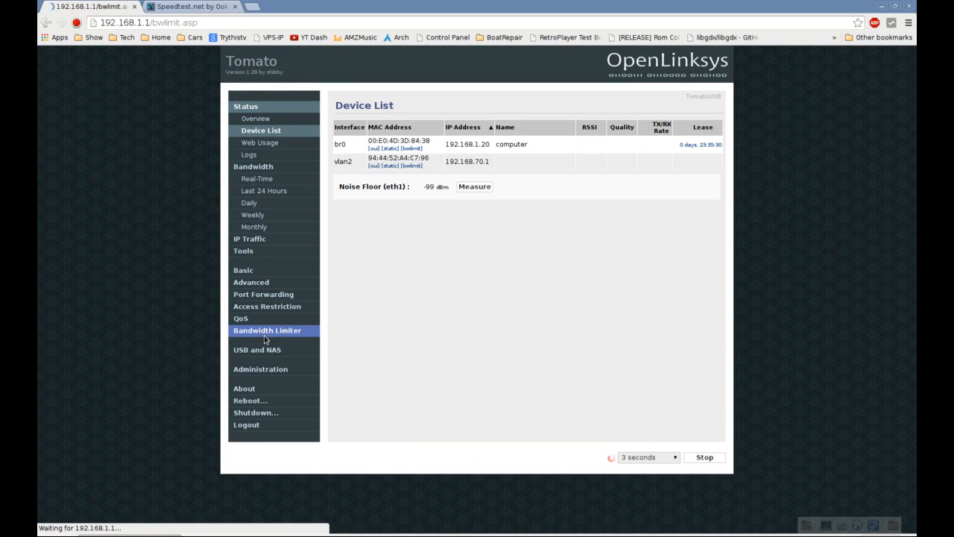
click(267, 330)
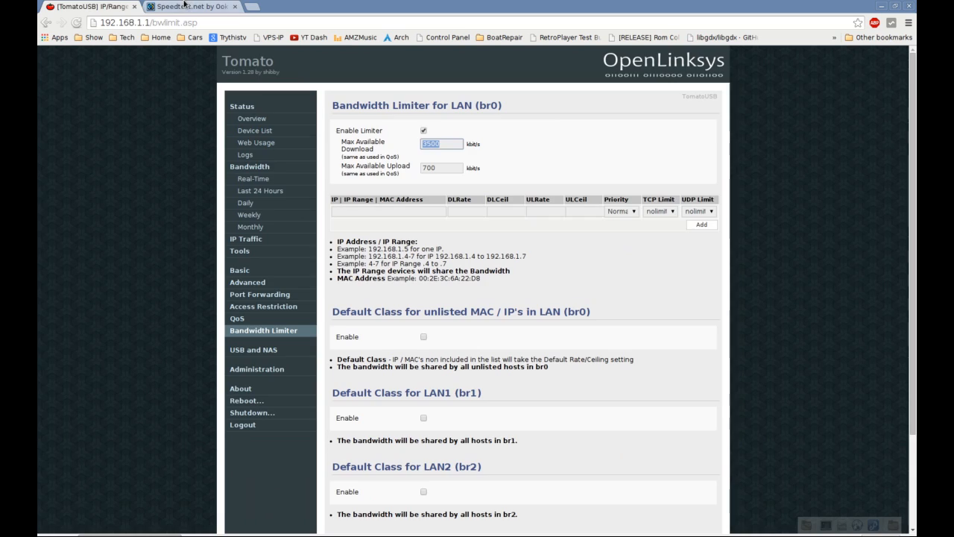
Compare the limiter's maximum rates against the Speedtest.net results.
click(192, 6)
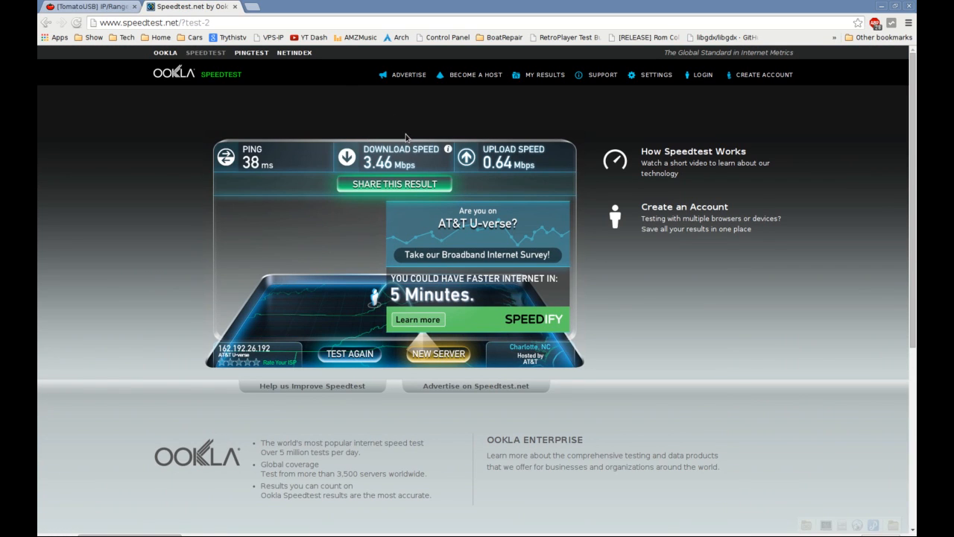
mouse_move(403, 137)
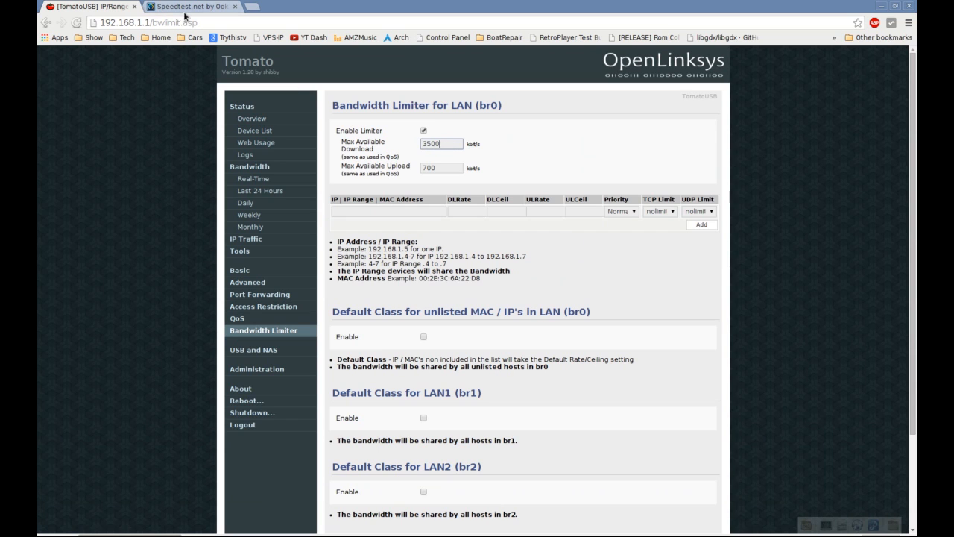
click(190, 6)
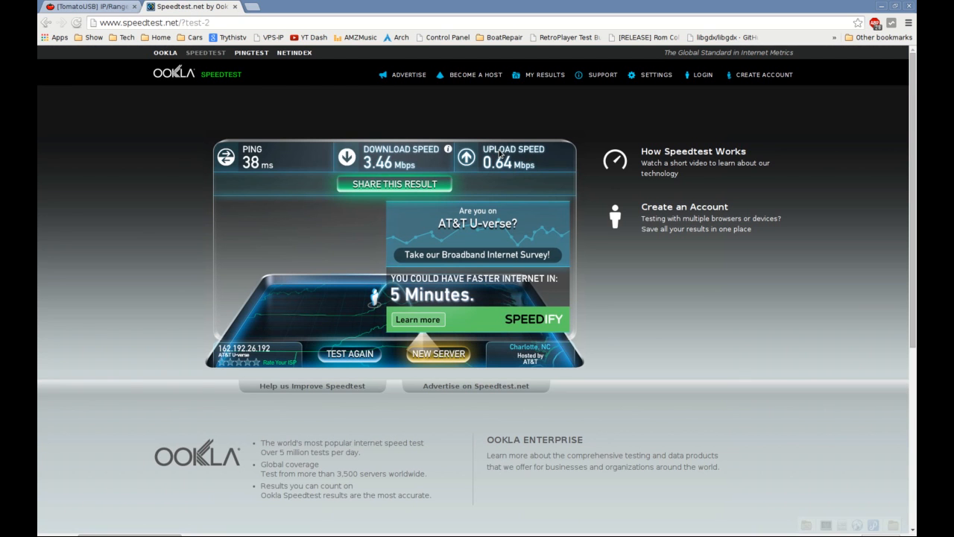
mouse_move(534, 177)
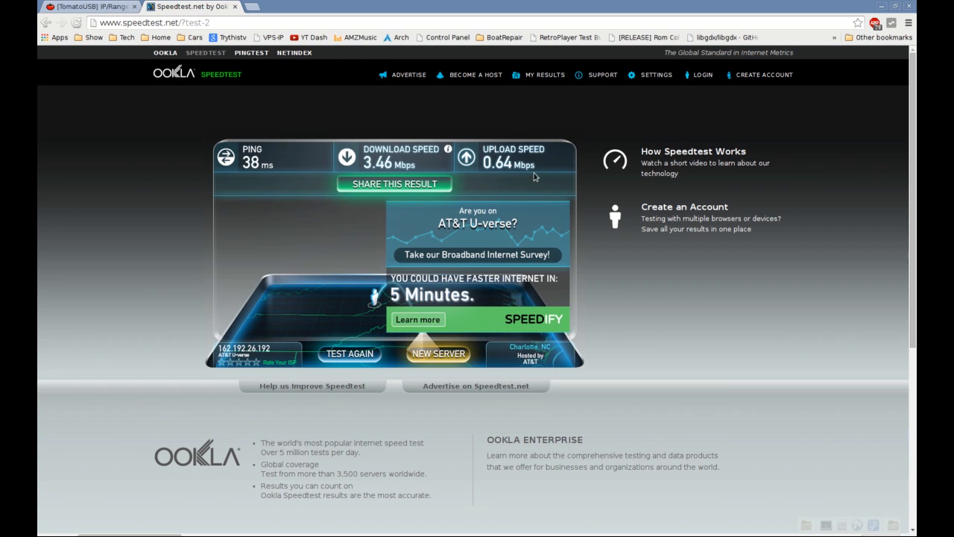
click(90, 7)
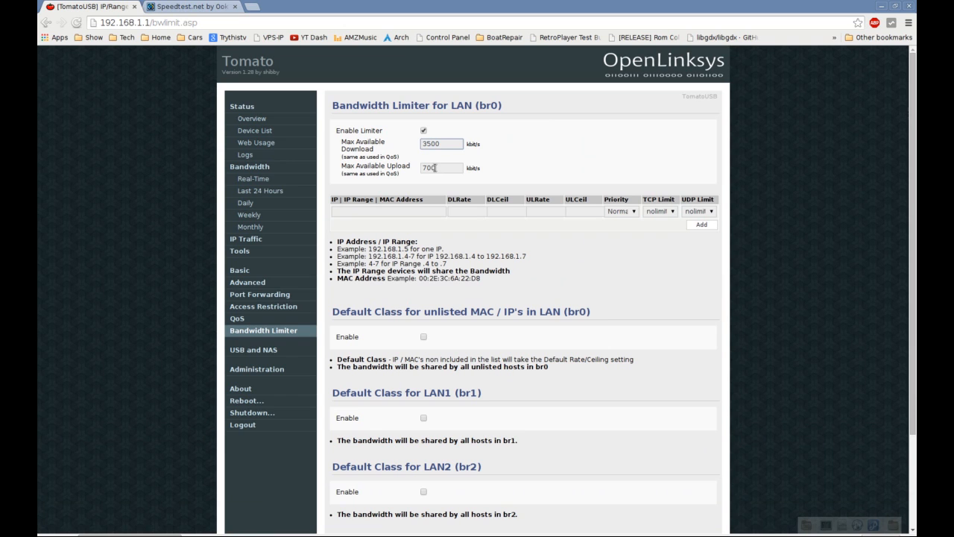
scroll(down, 3)
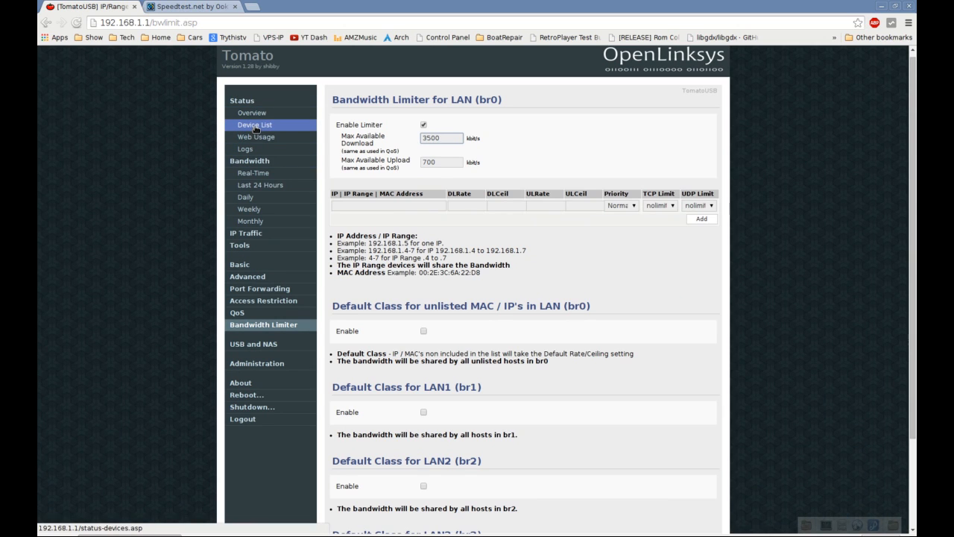
From the Device List, start a new bandwidth limit entry for 192.168.1.20.
click(254, 124)
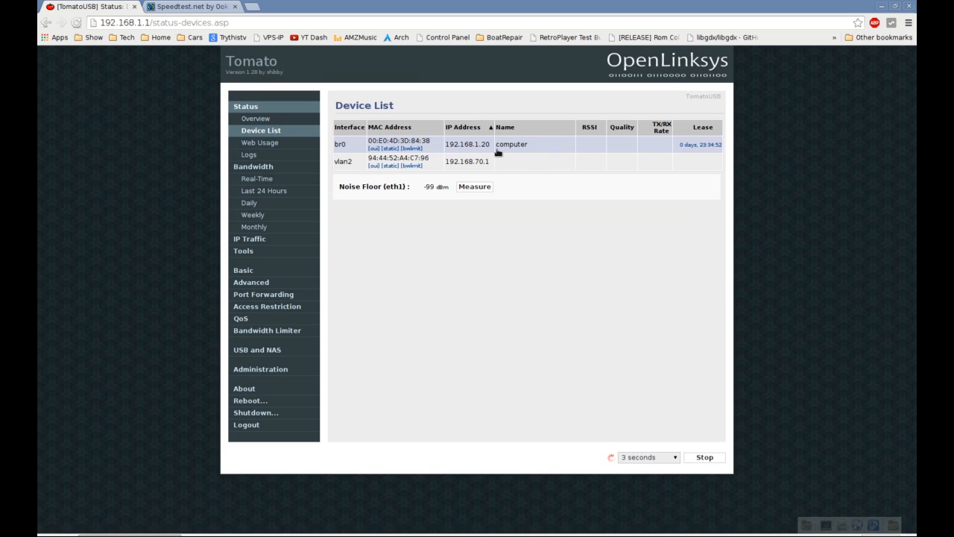
double_click(512, 144)
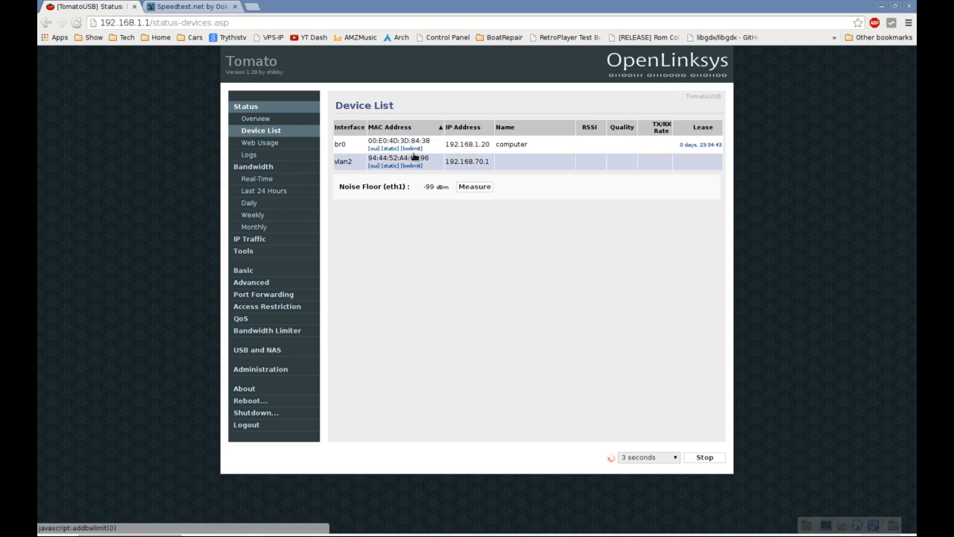
click(267, 329)
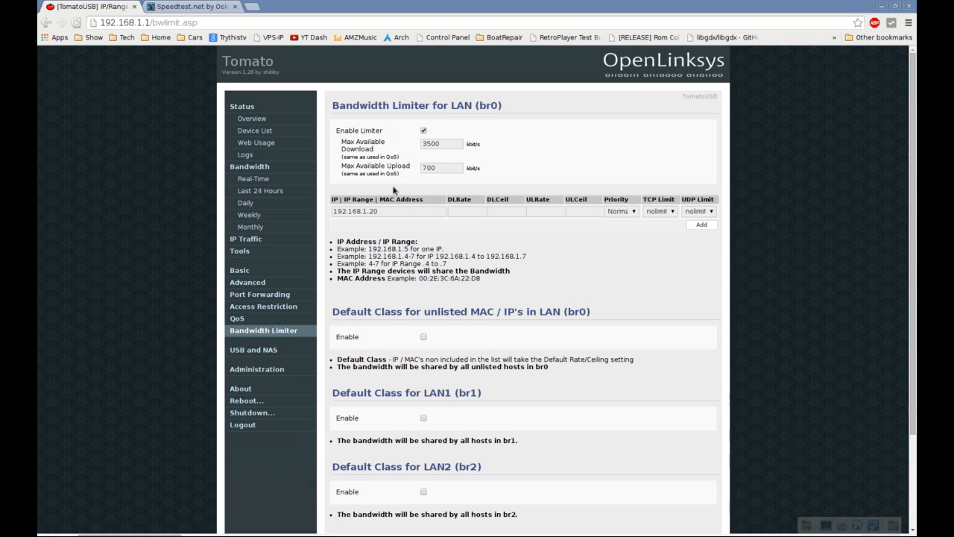
Add the 192.168.1.20 rule with 1000 kbps download and 200 kbps upload rate/ceiling.
click(467, 211)
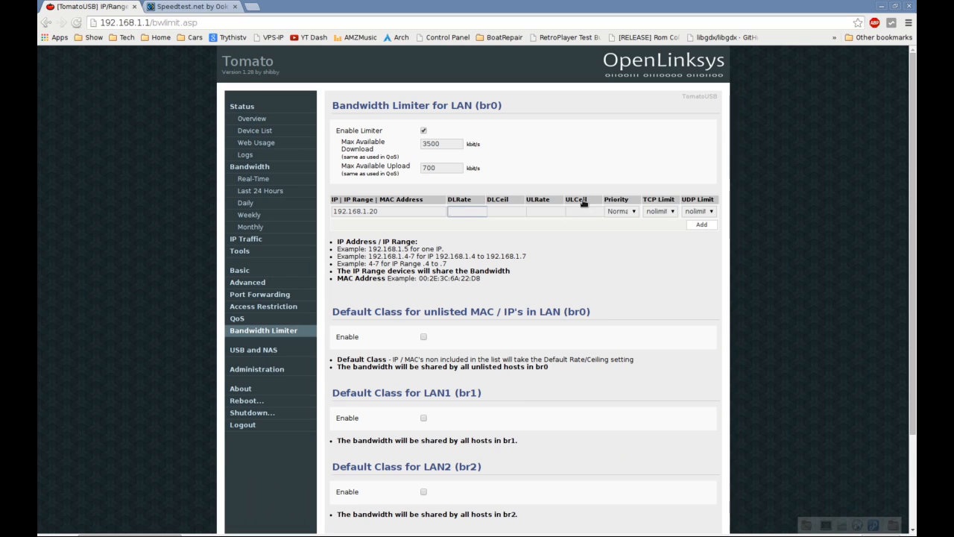
click(465, 211)
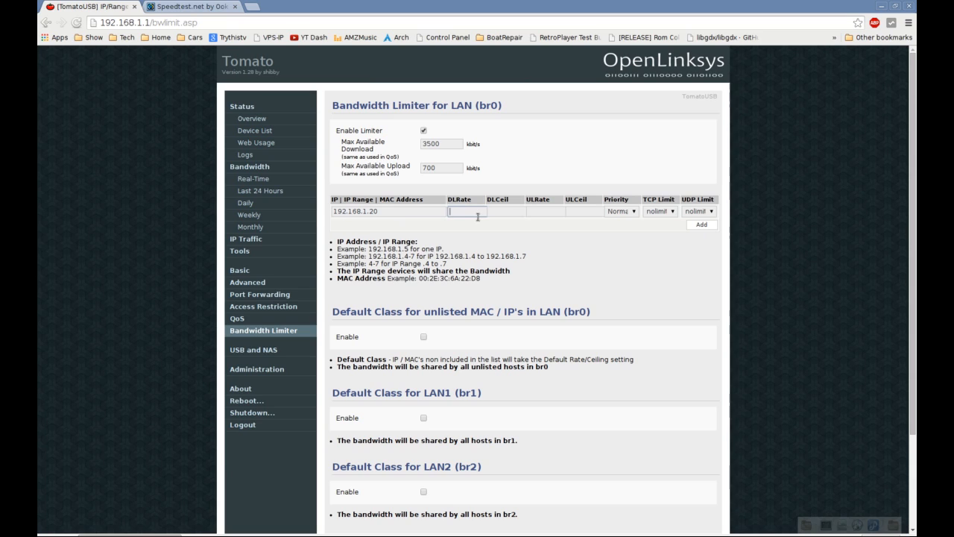
text(1000)
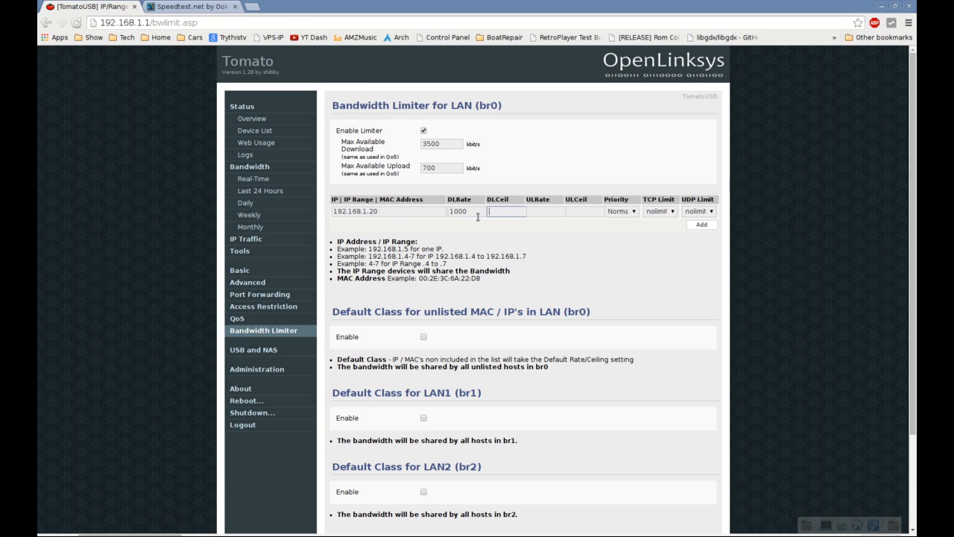
text(1000)
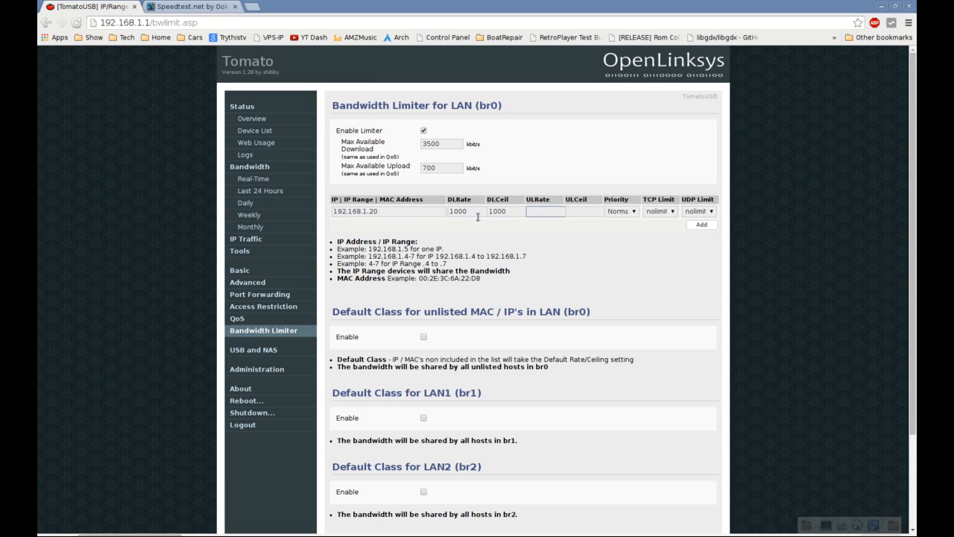
text(200)
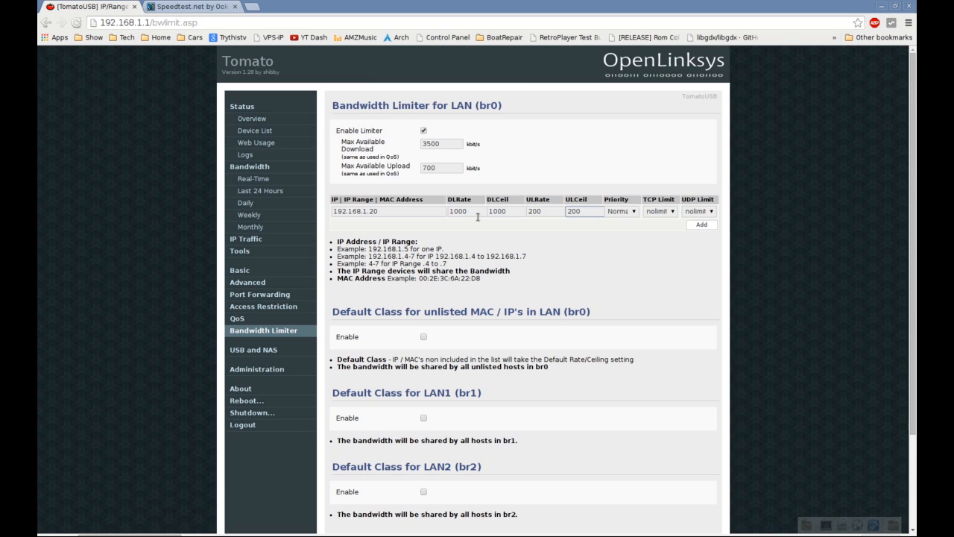
click(701, 224)
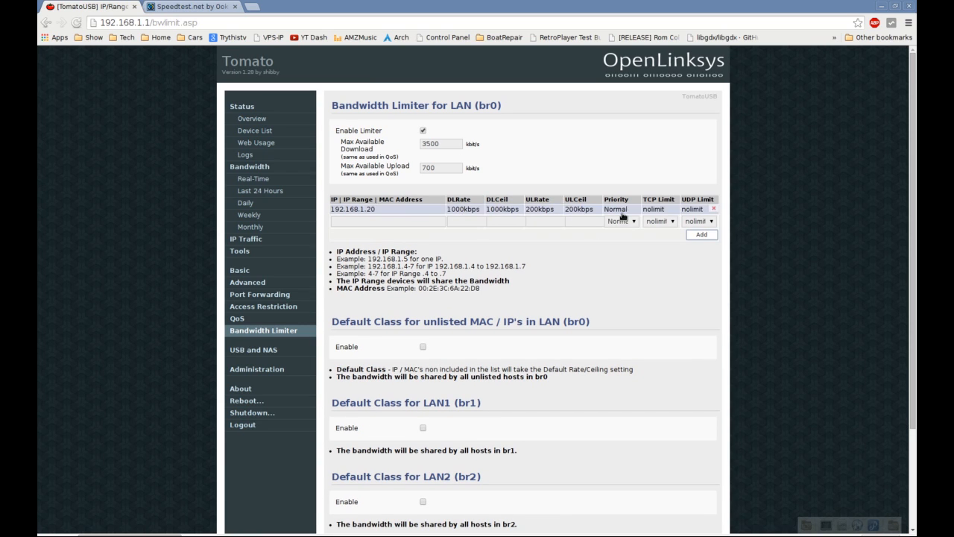
Save the limiter settings with the 192.168.1.20 rule and return to Speedtest.net.
scroll(down, 3)
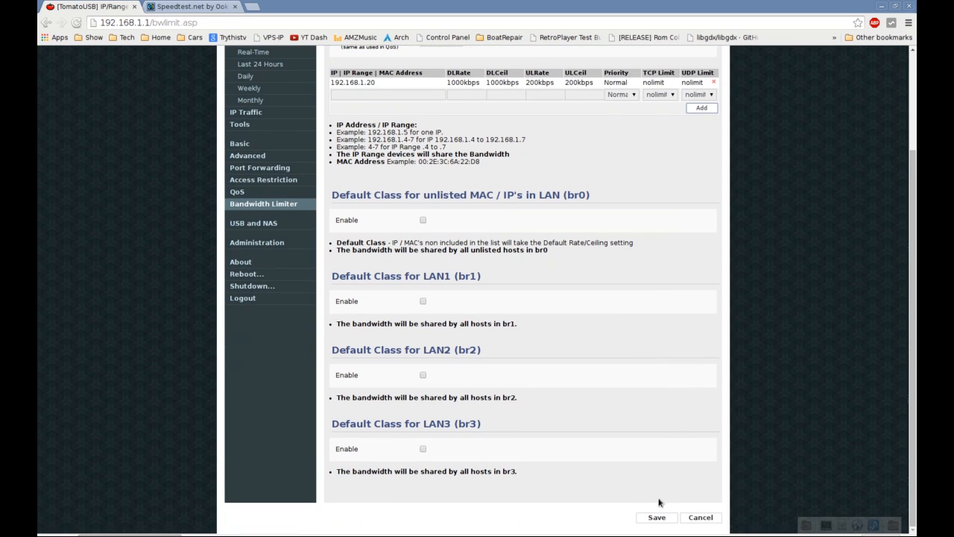
click(656, 516)
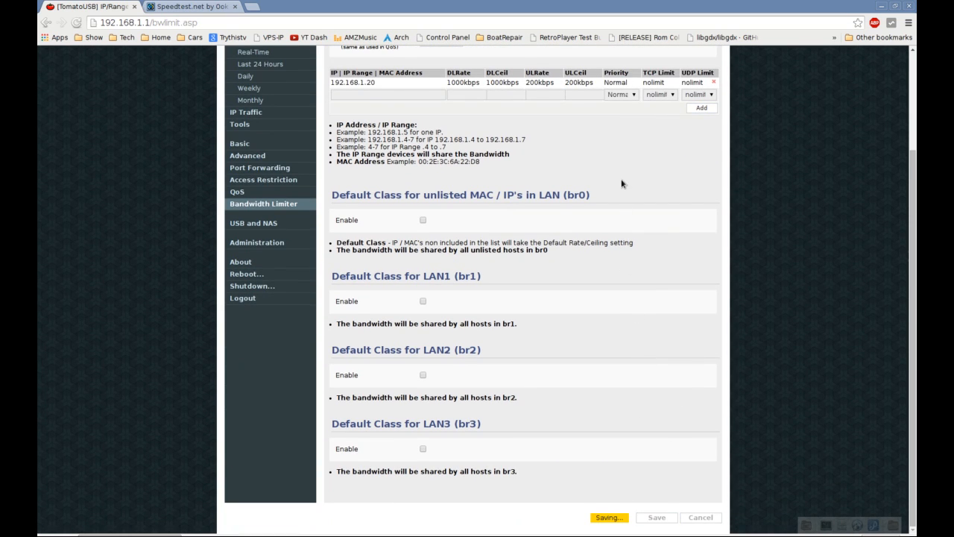
mouse_move(647, 499)
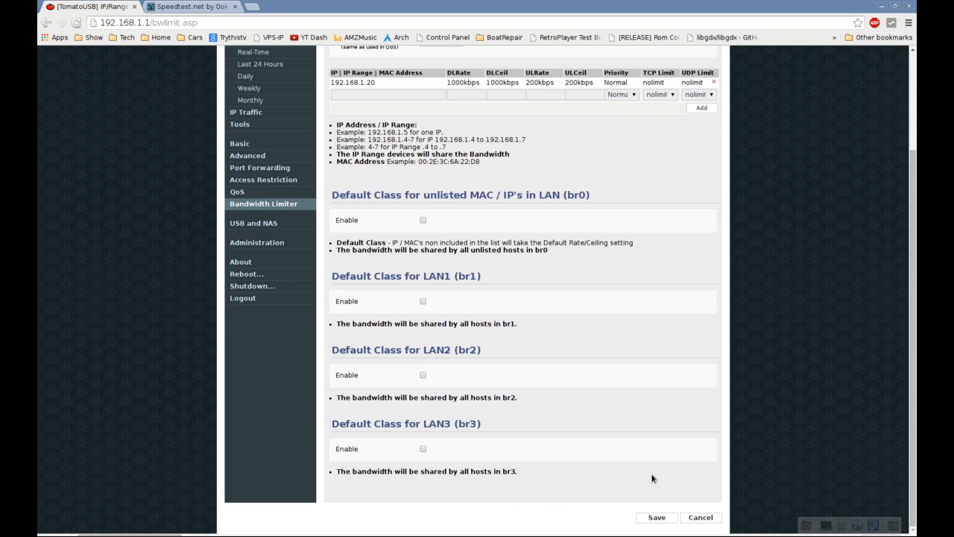
scroll(up, 3)
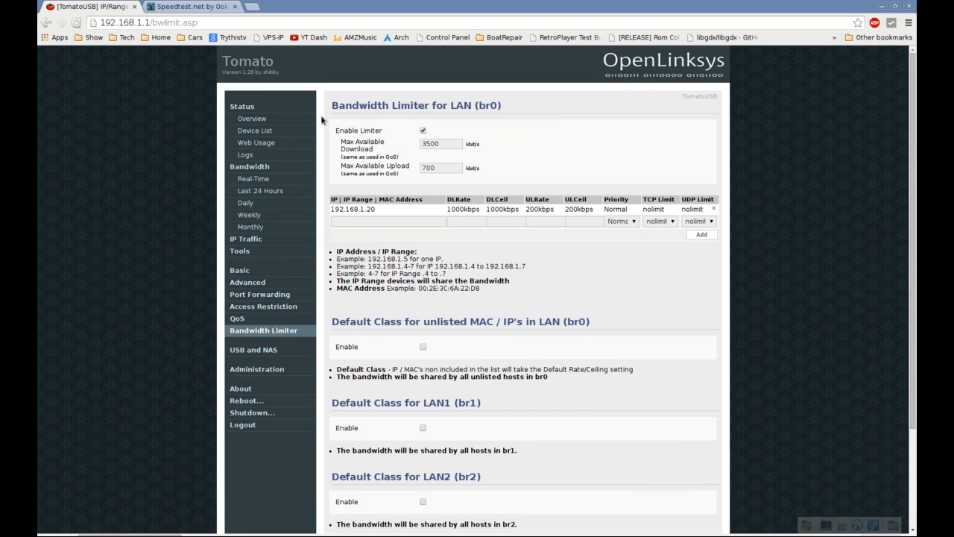
click(192, 6)
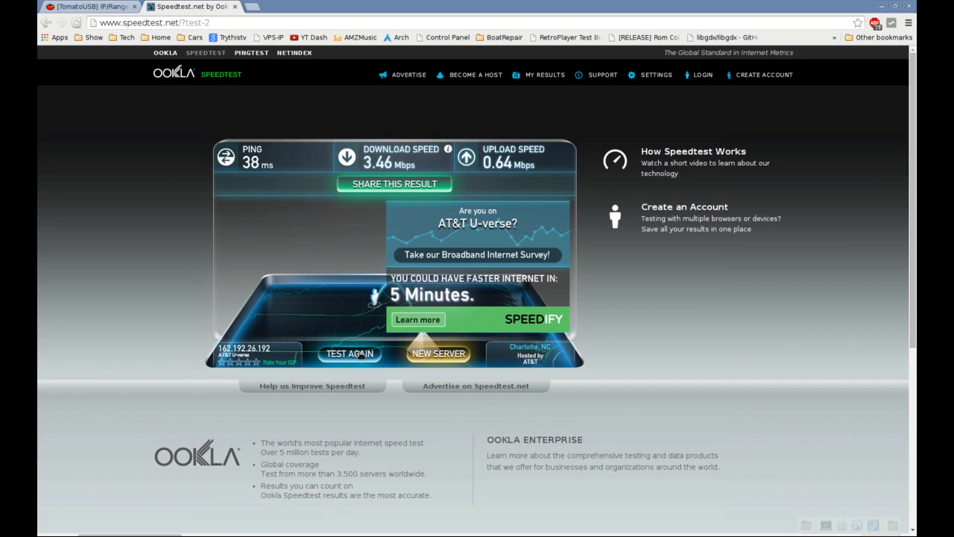
Run the Speedtest.net test again to check the new limits.
click(349, 353)
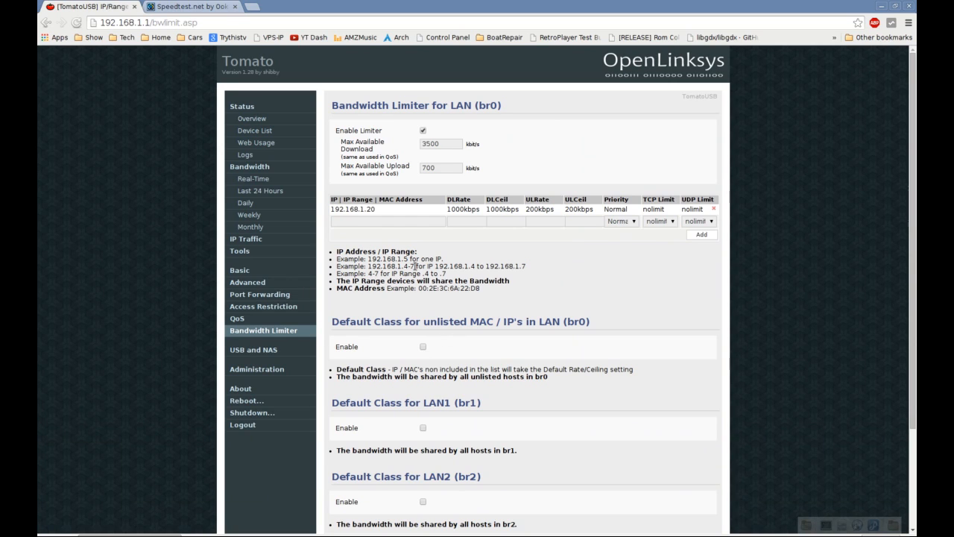
mouse_move(489, 403)
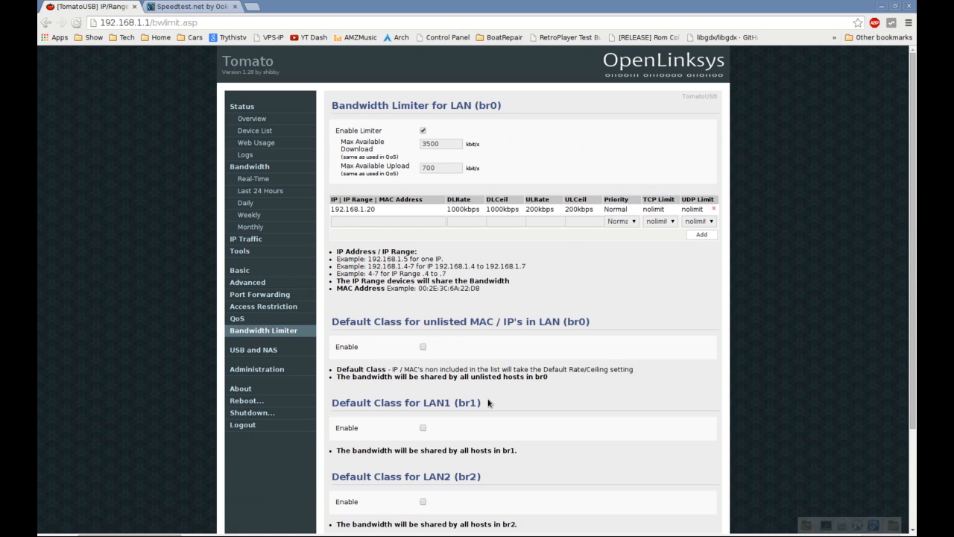
mouse_move(445, 386)
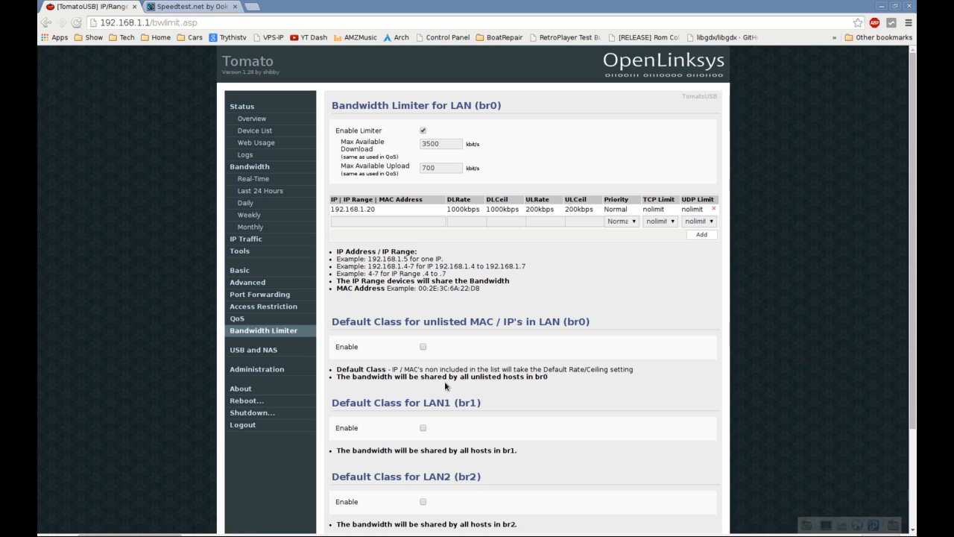
mouse_move(449, 386)
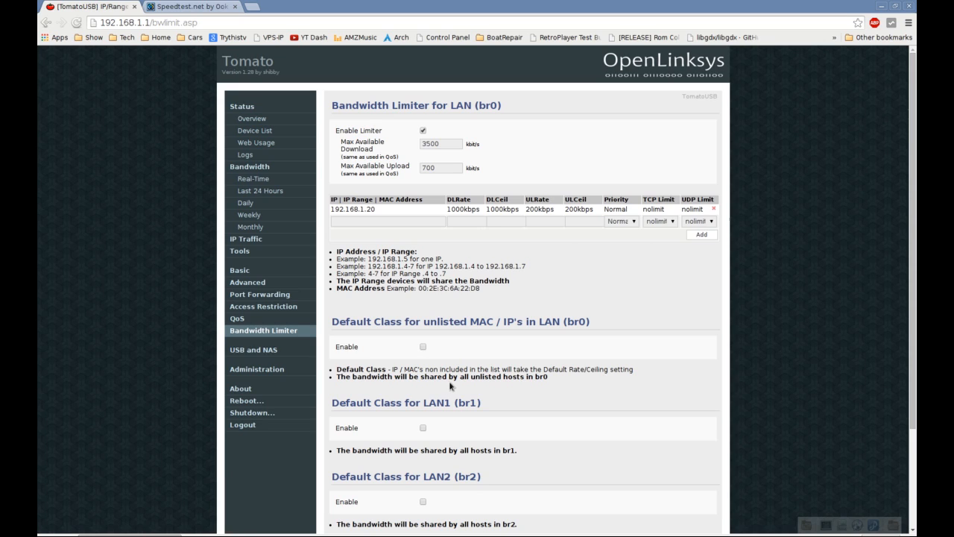